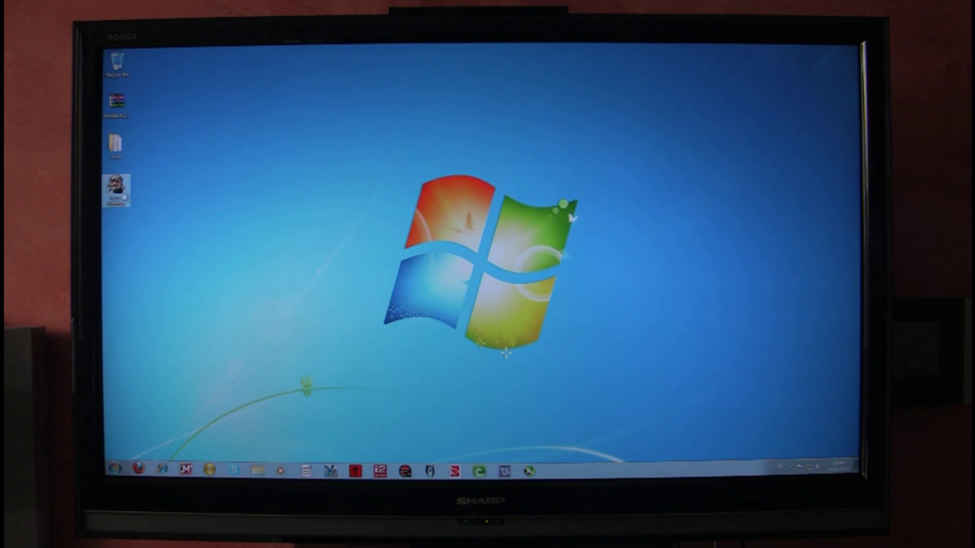
Open the desktop shortcut's Properties on the Shortcut tab and drag the window to the centre
right_click(116, 187)
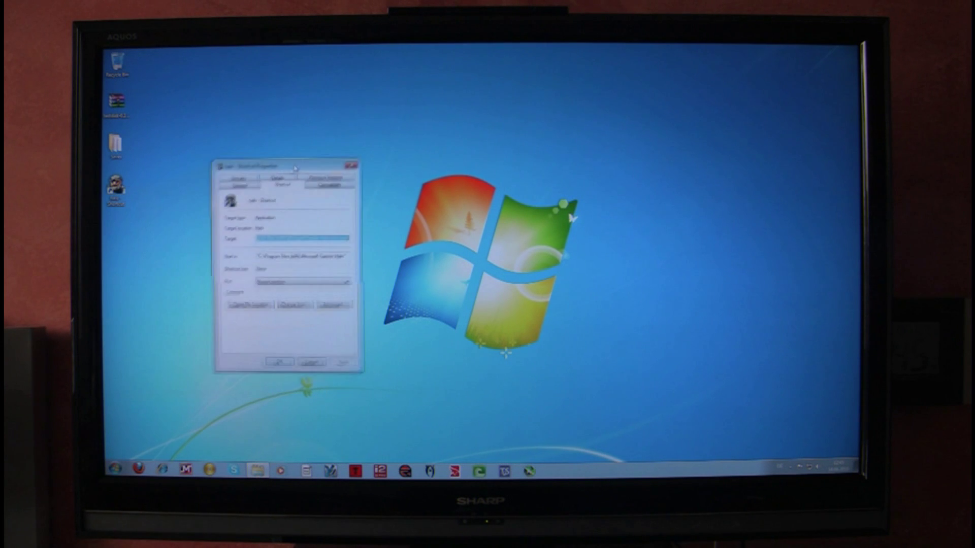
drag(285, 166, 457, 144)
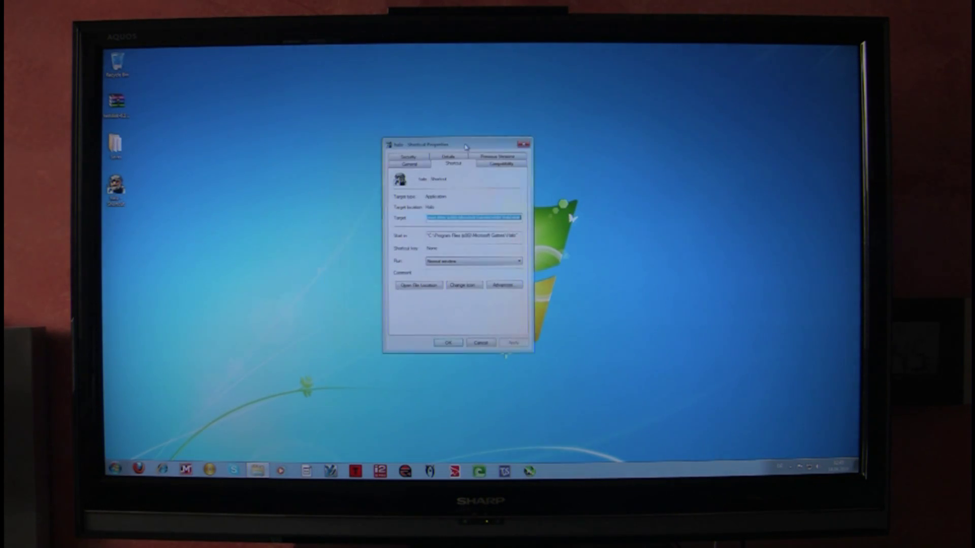